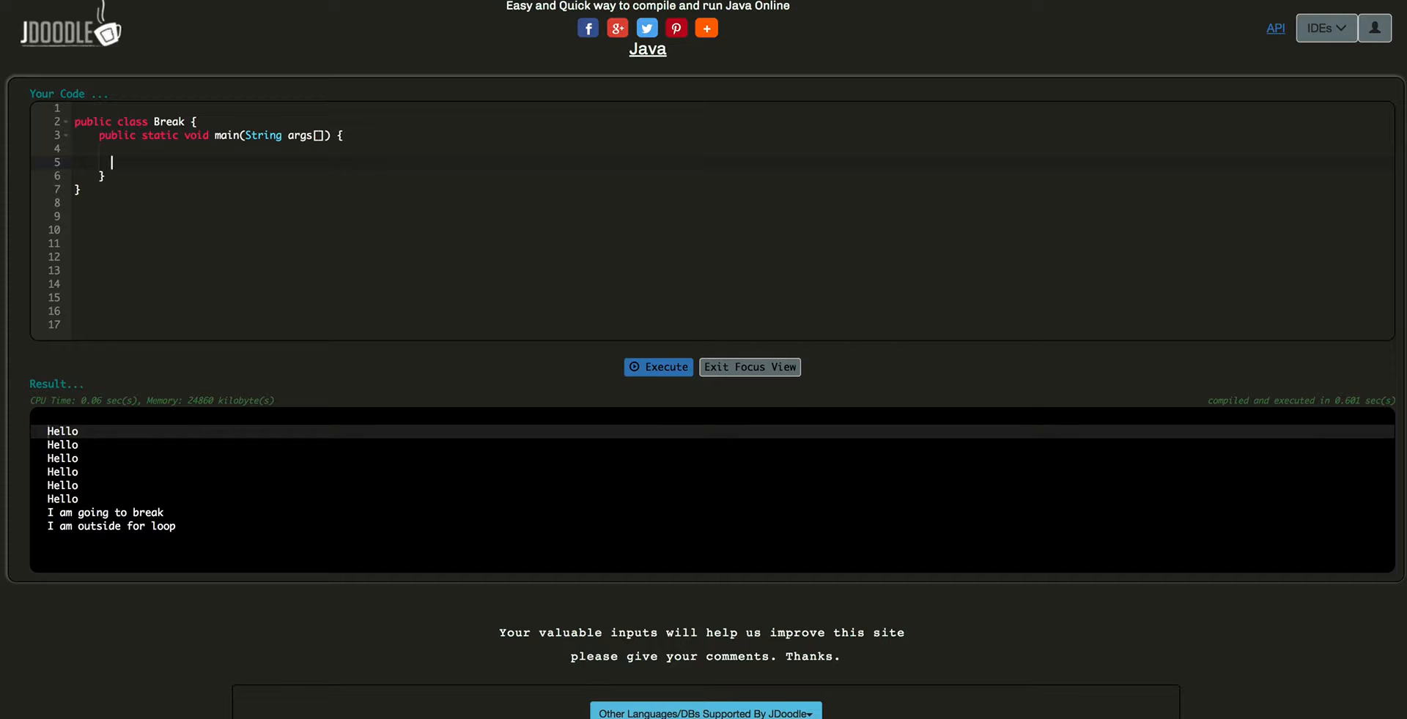
Write for(int i=0;i<10;i++) with System.out.println("Hello") inside main.
text(for()
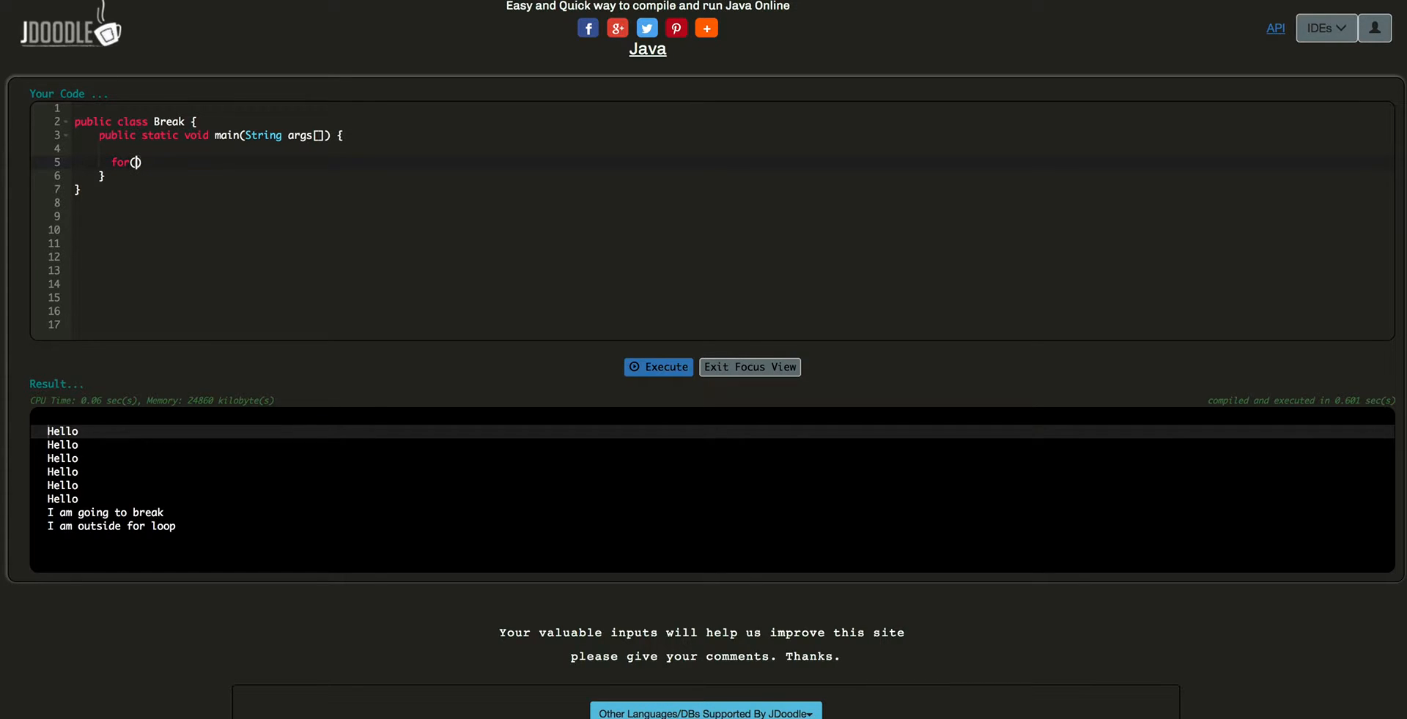
text(int i)
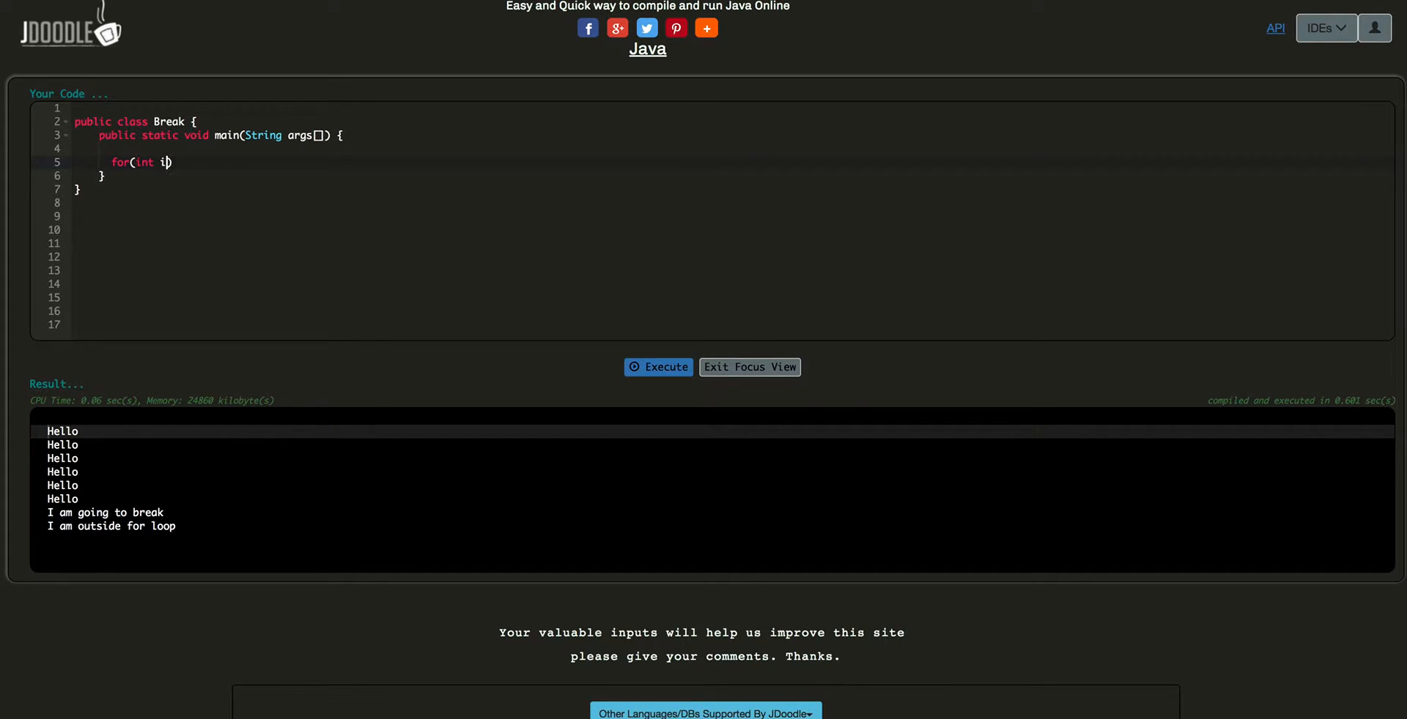
text(=0;)
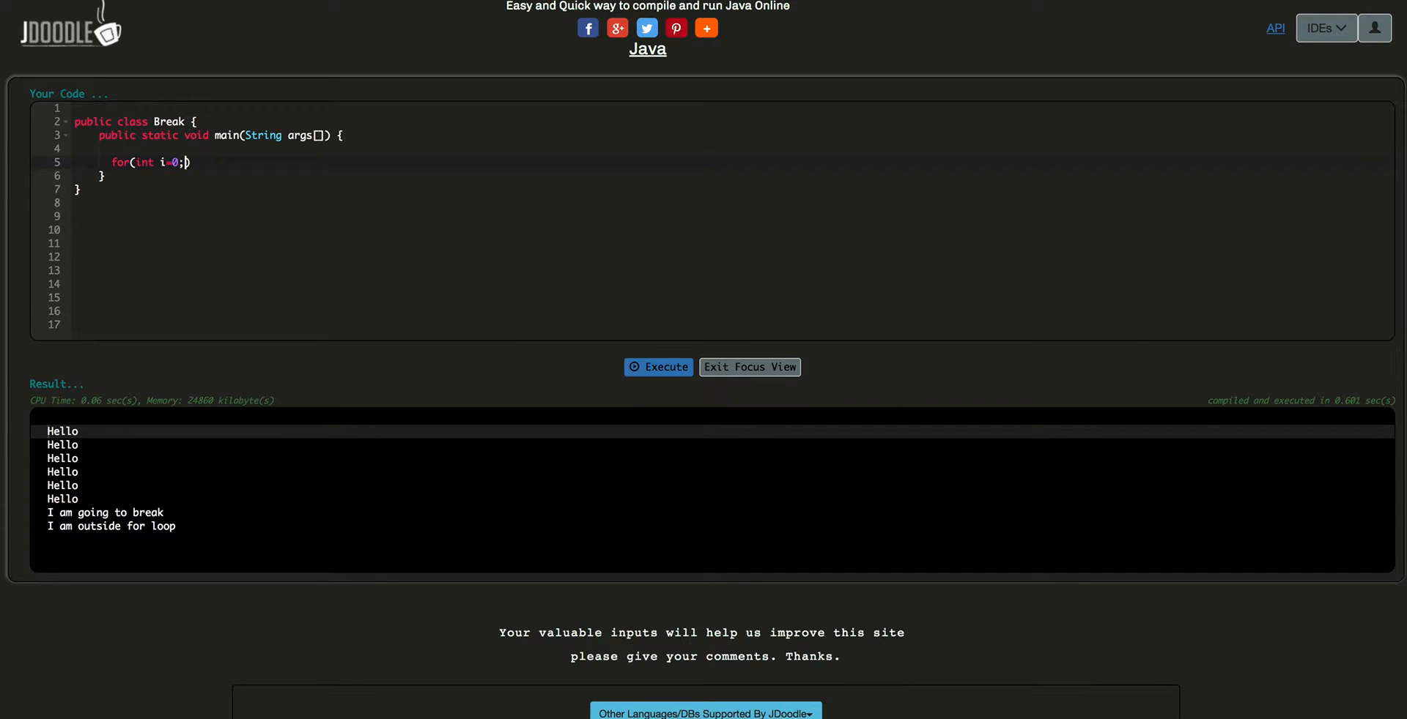
text(i<1)
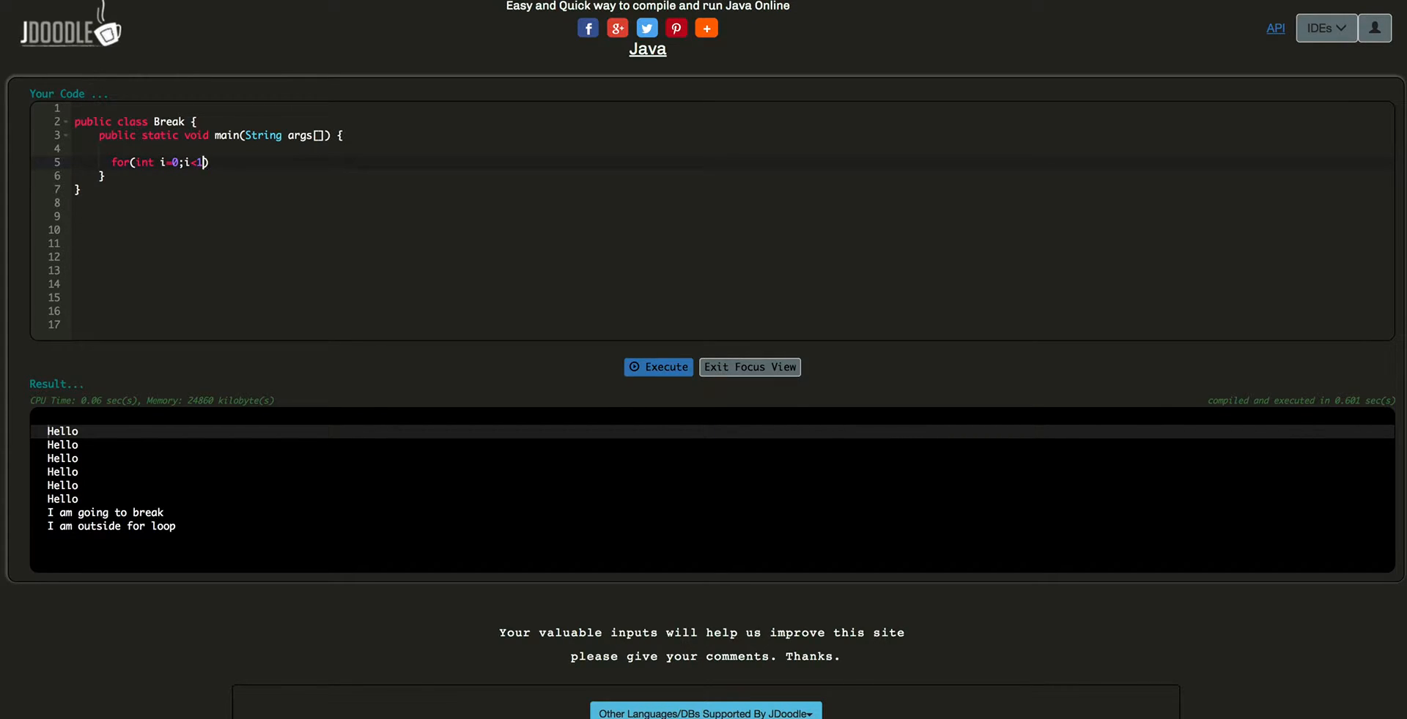
text(0;i++))
text(System.)
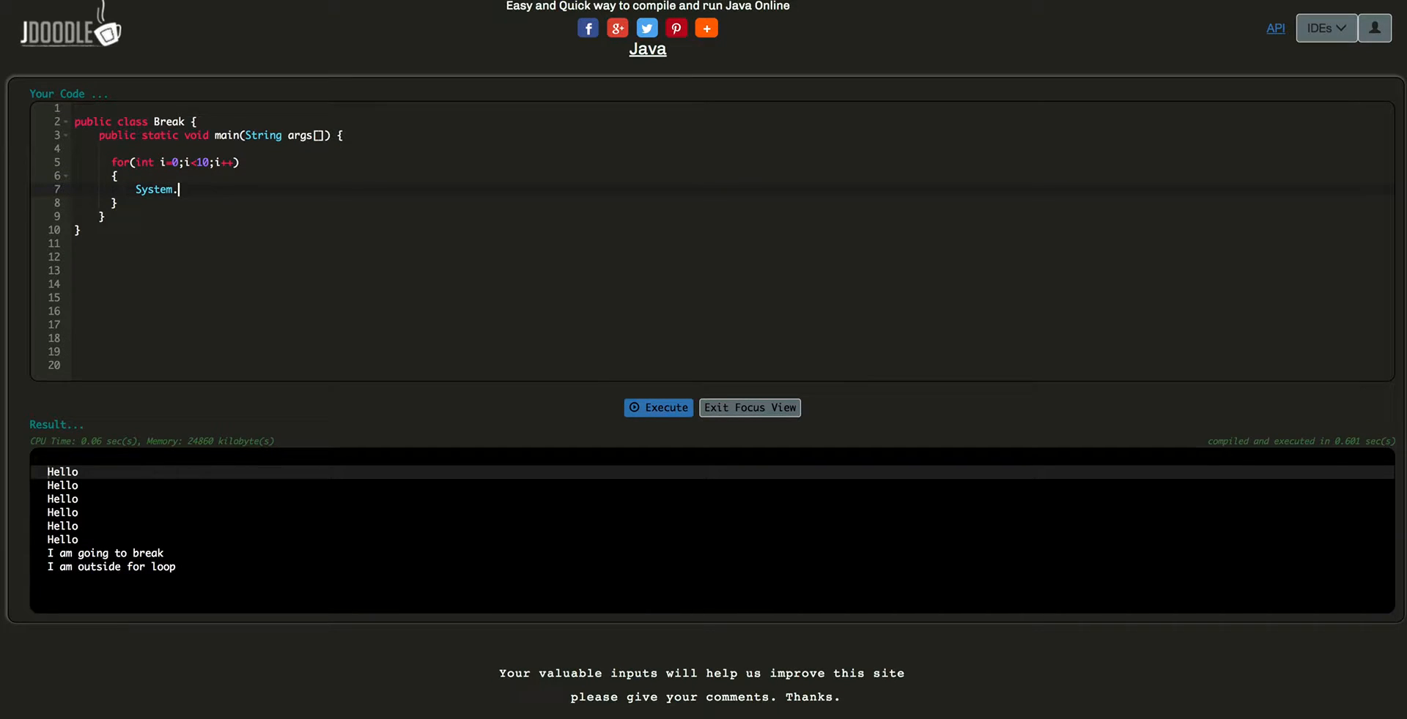
text(out.println())
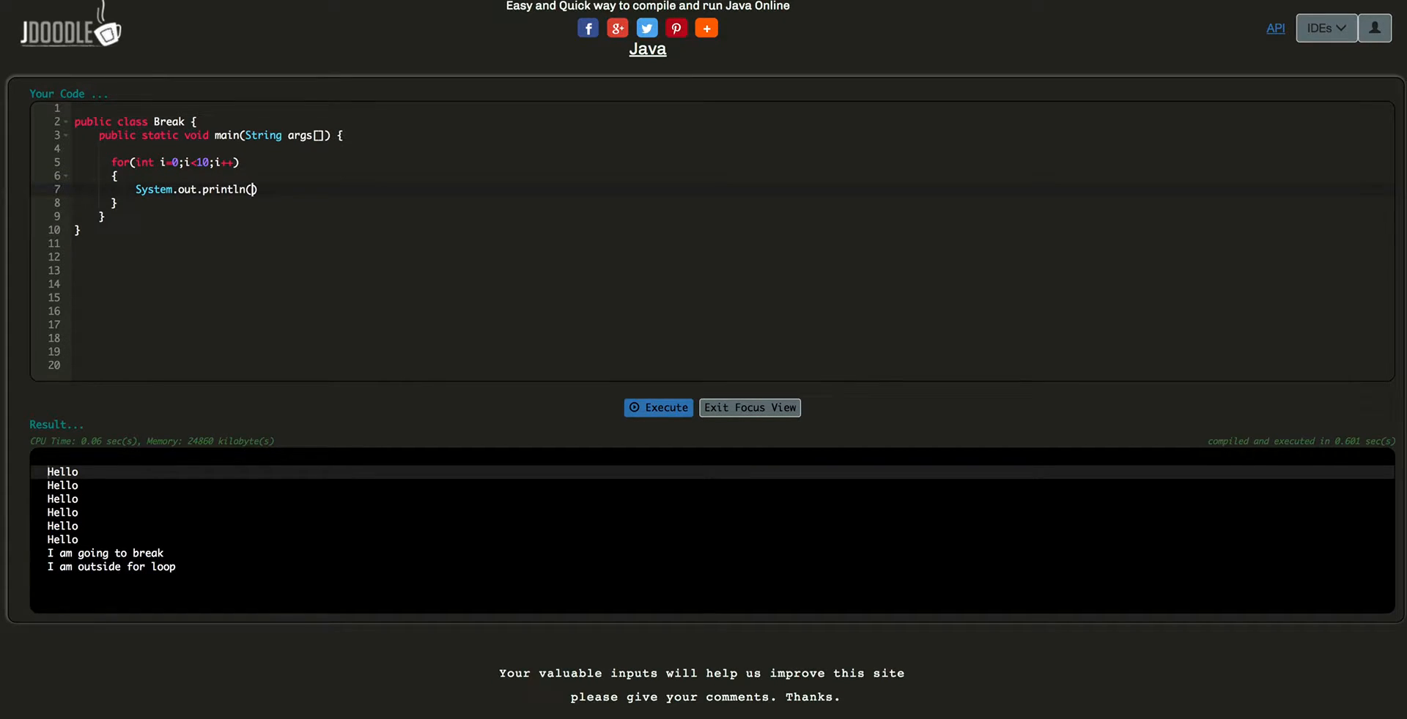
text("Hello")
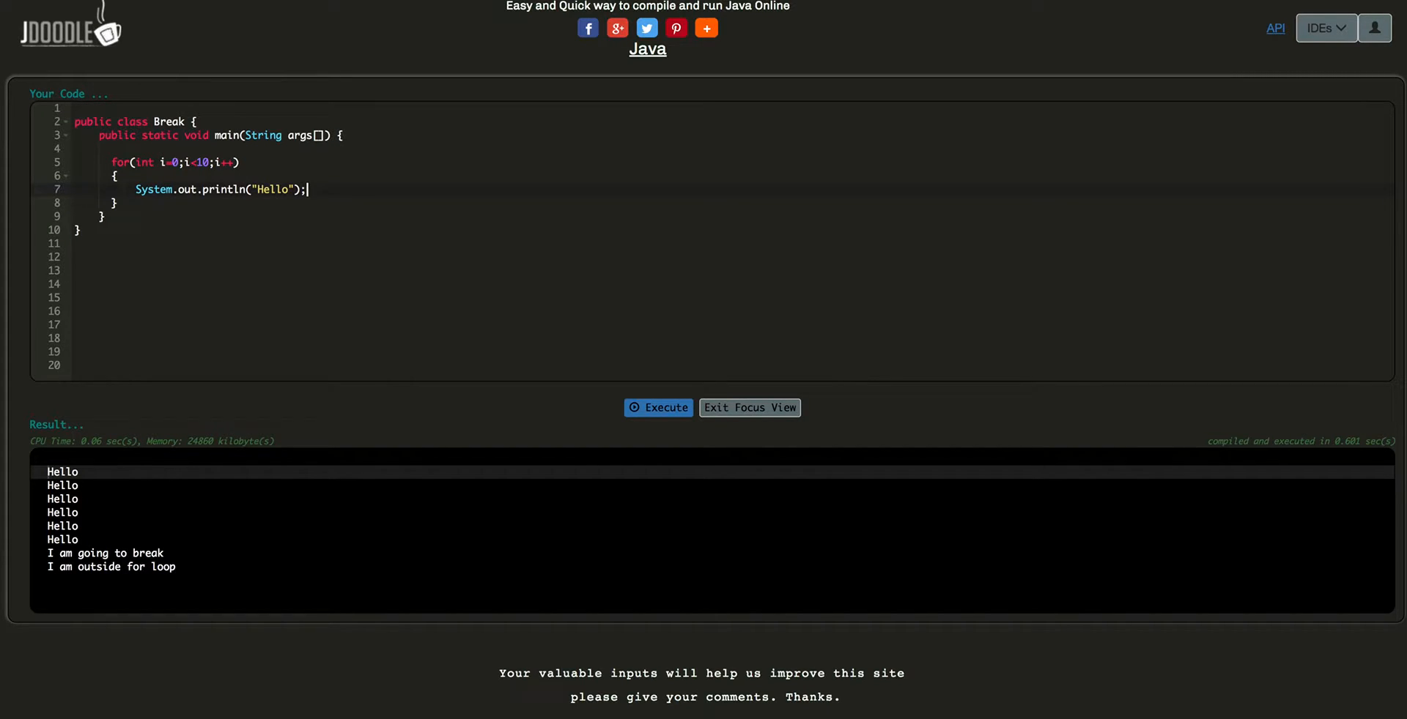
Execute the program to print ten Hello lines.
click(658, 408)
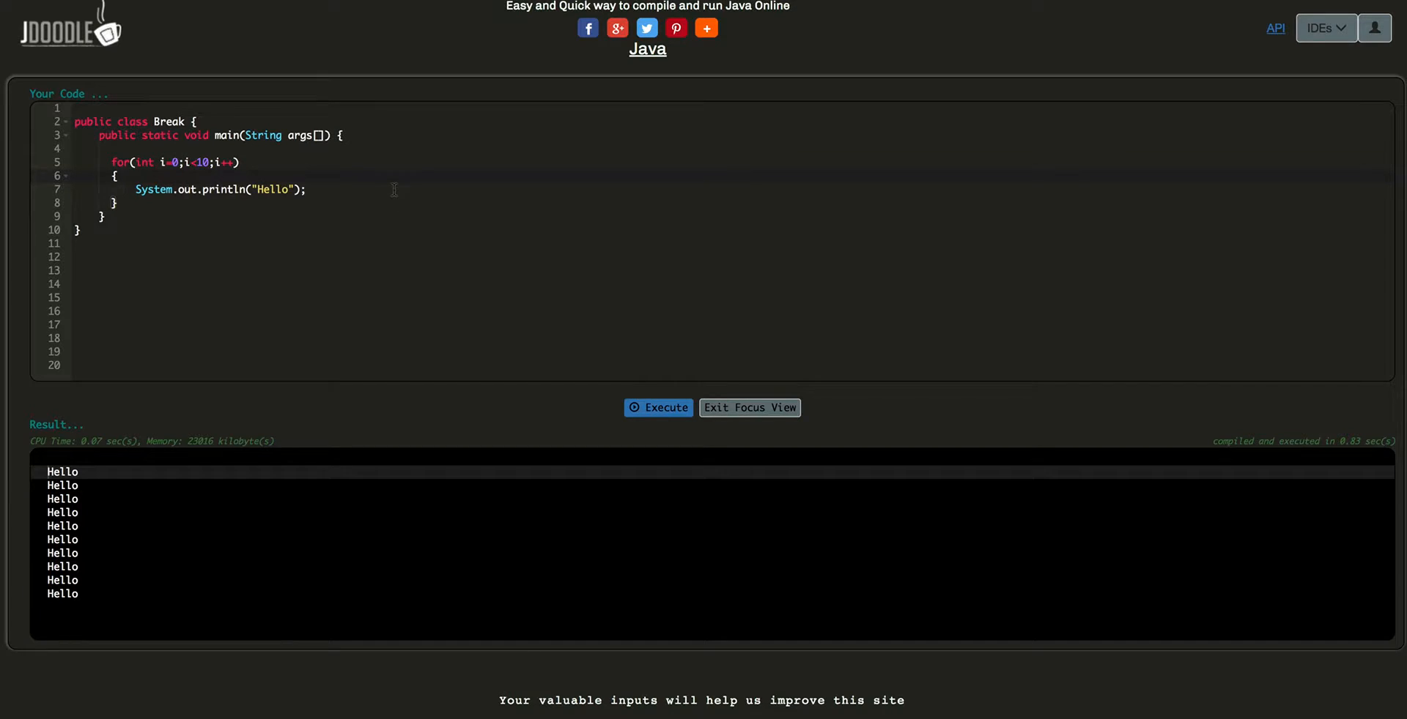
Add an if(i==5) block printing "I am in danger" followed by break;.
text(if())
text({)
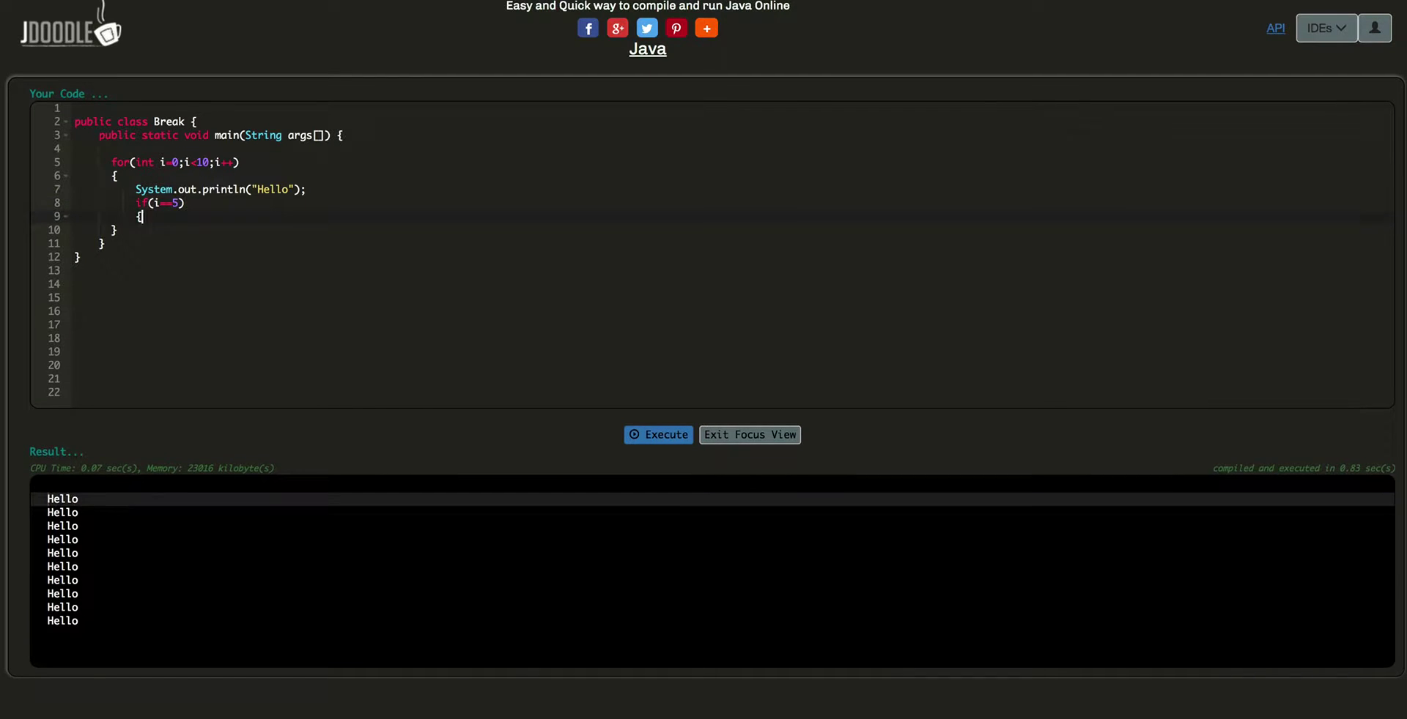
text(Syst)
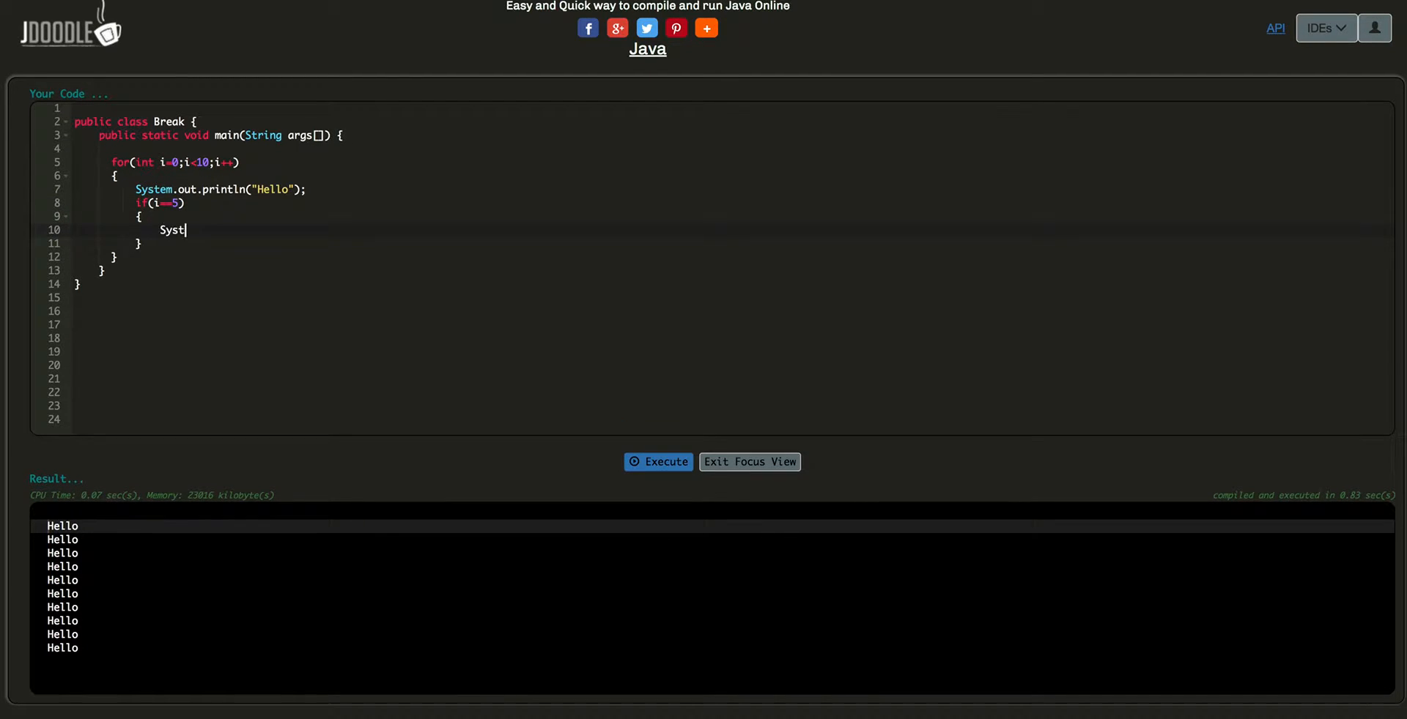
text(em.out.pri)
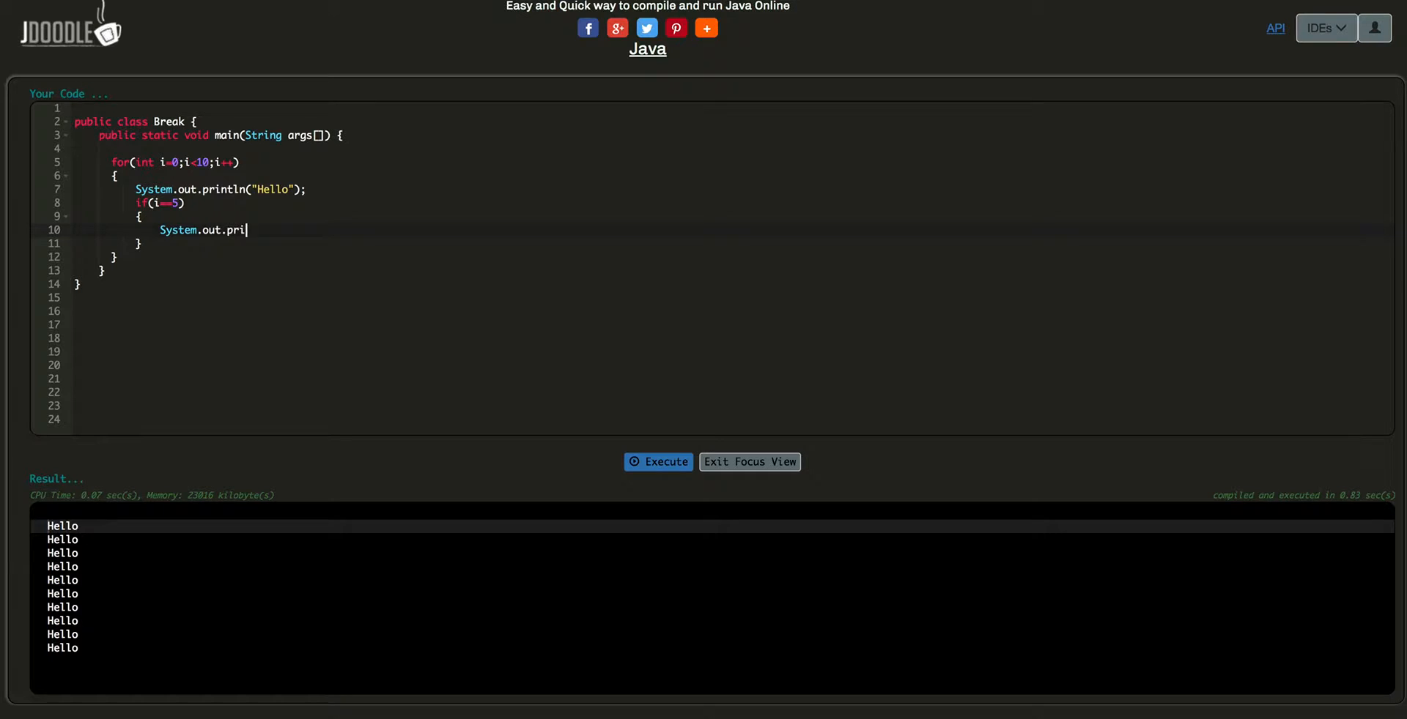
text(ntln(""))
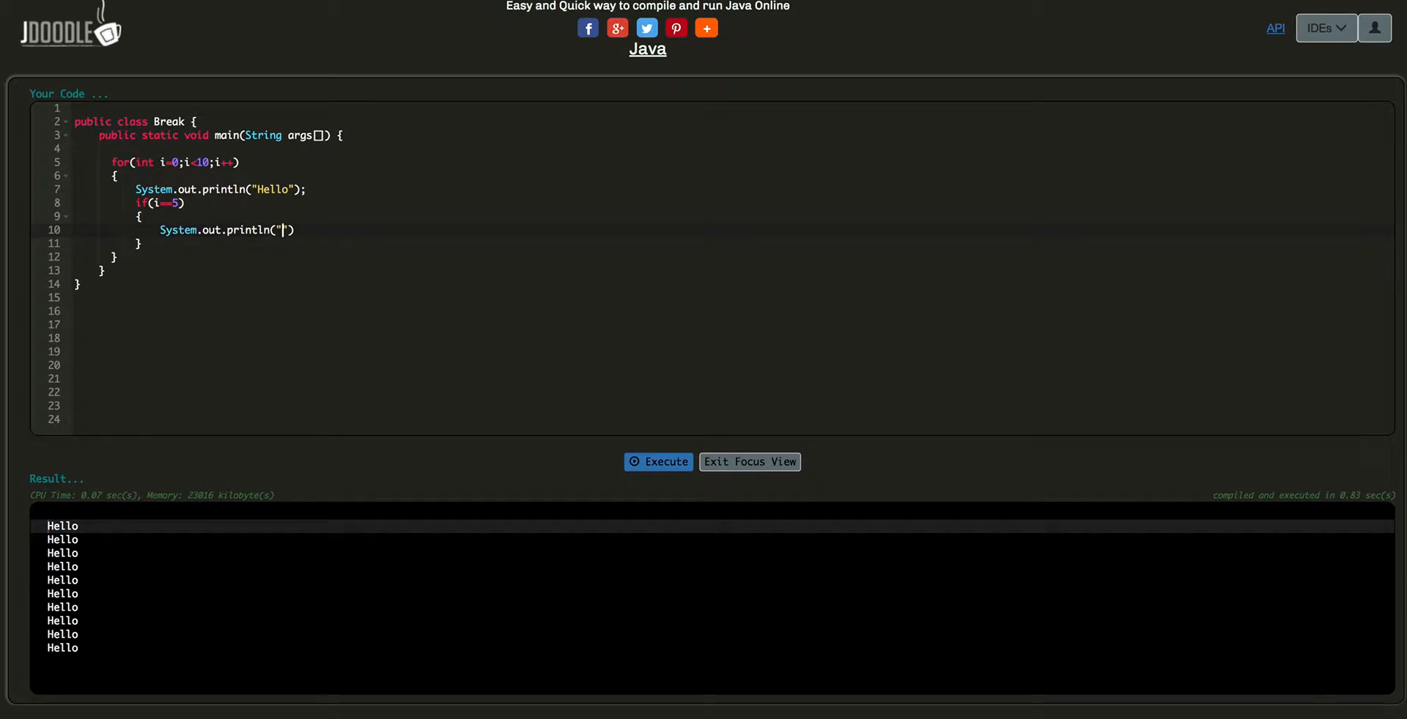
text(I am in danger)
text(breajkl;)
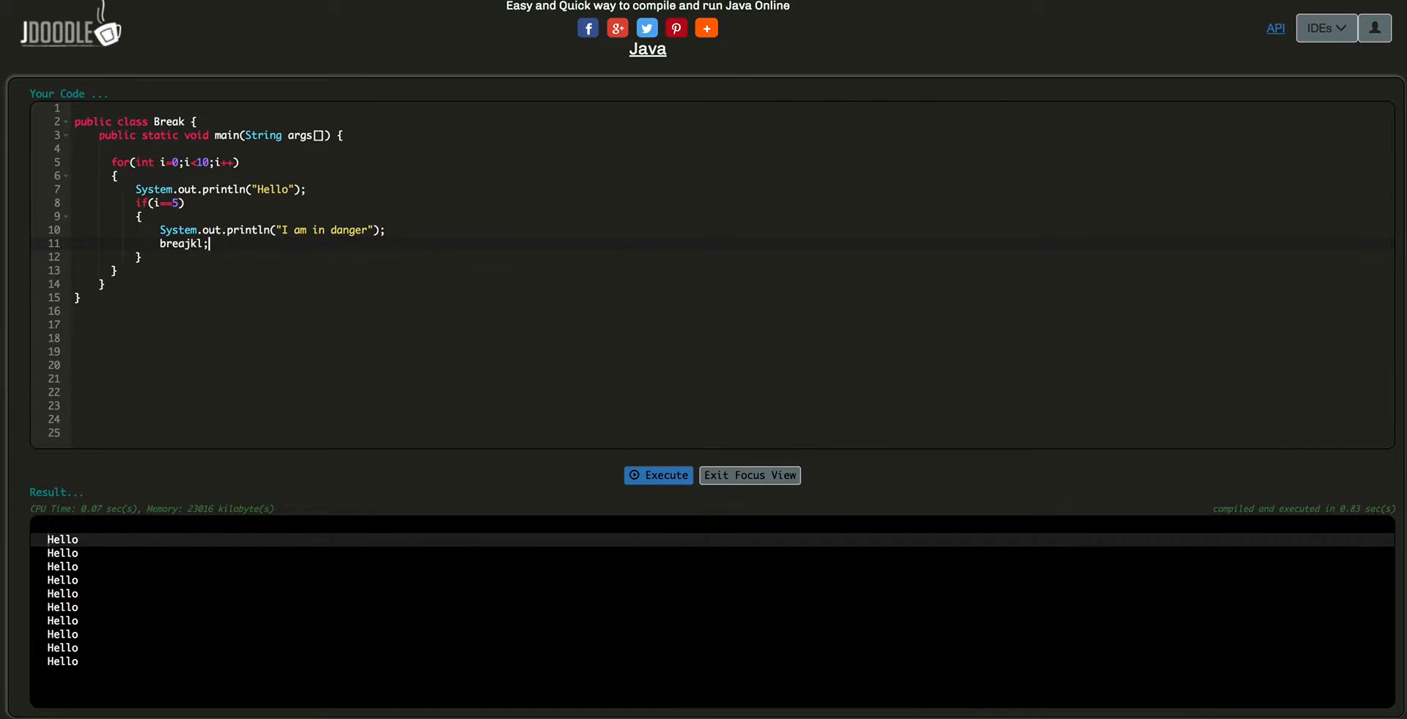
text(break;)
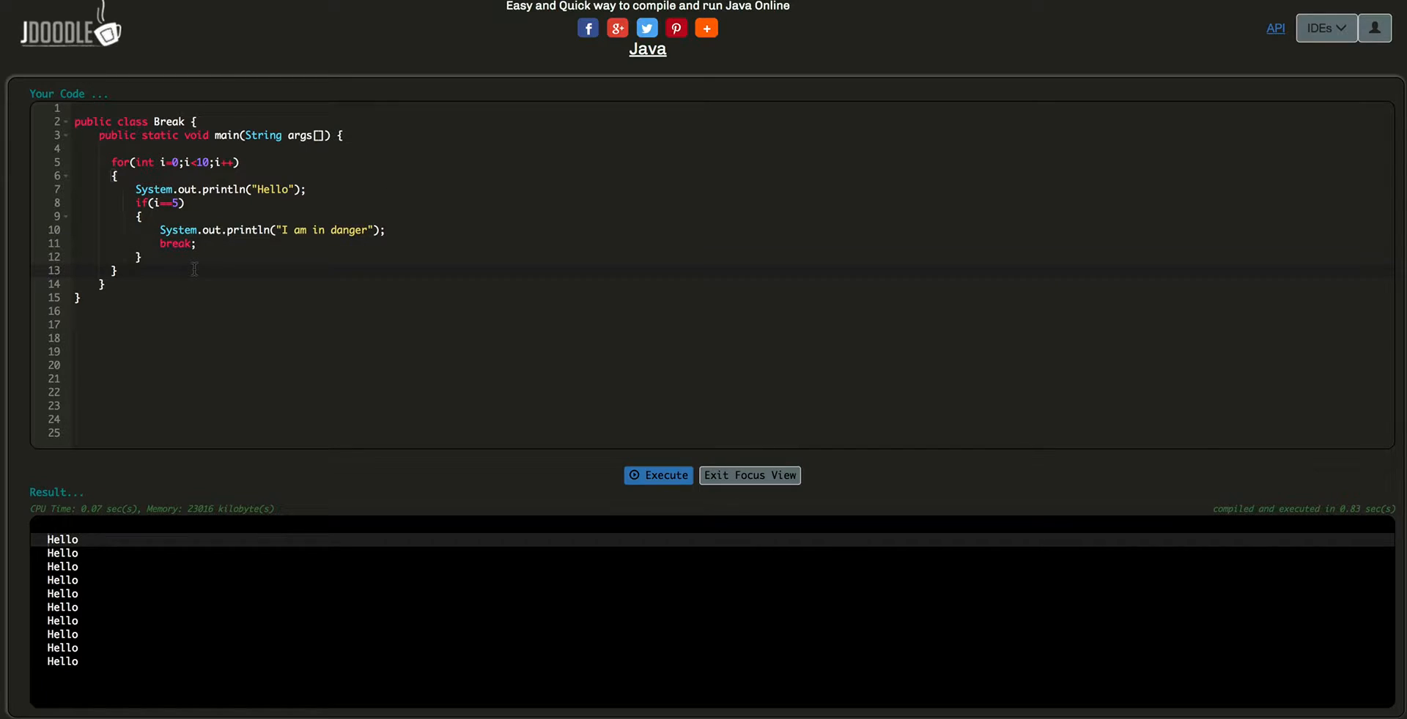
Add System.out.println("I got escaped"); after the loop.
text(Syste)
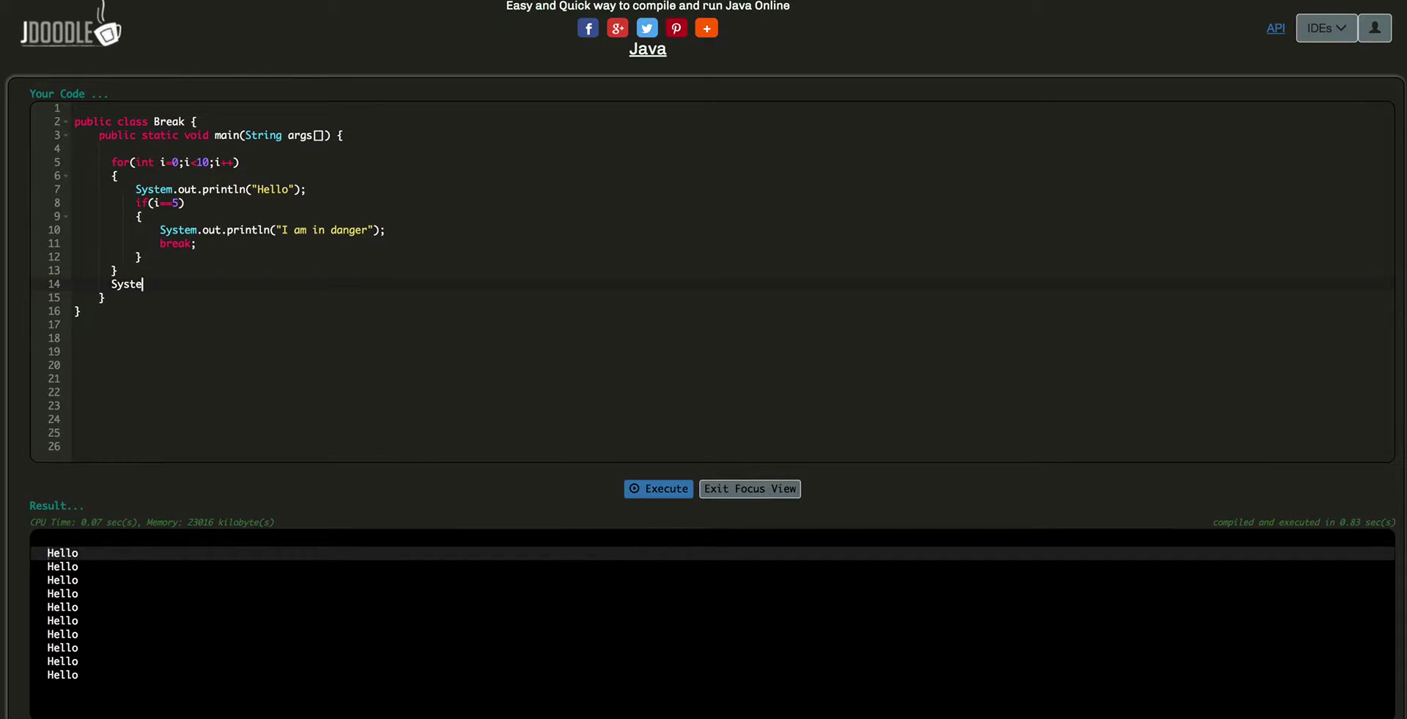
text(m.out.r)
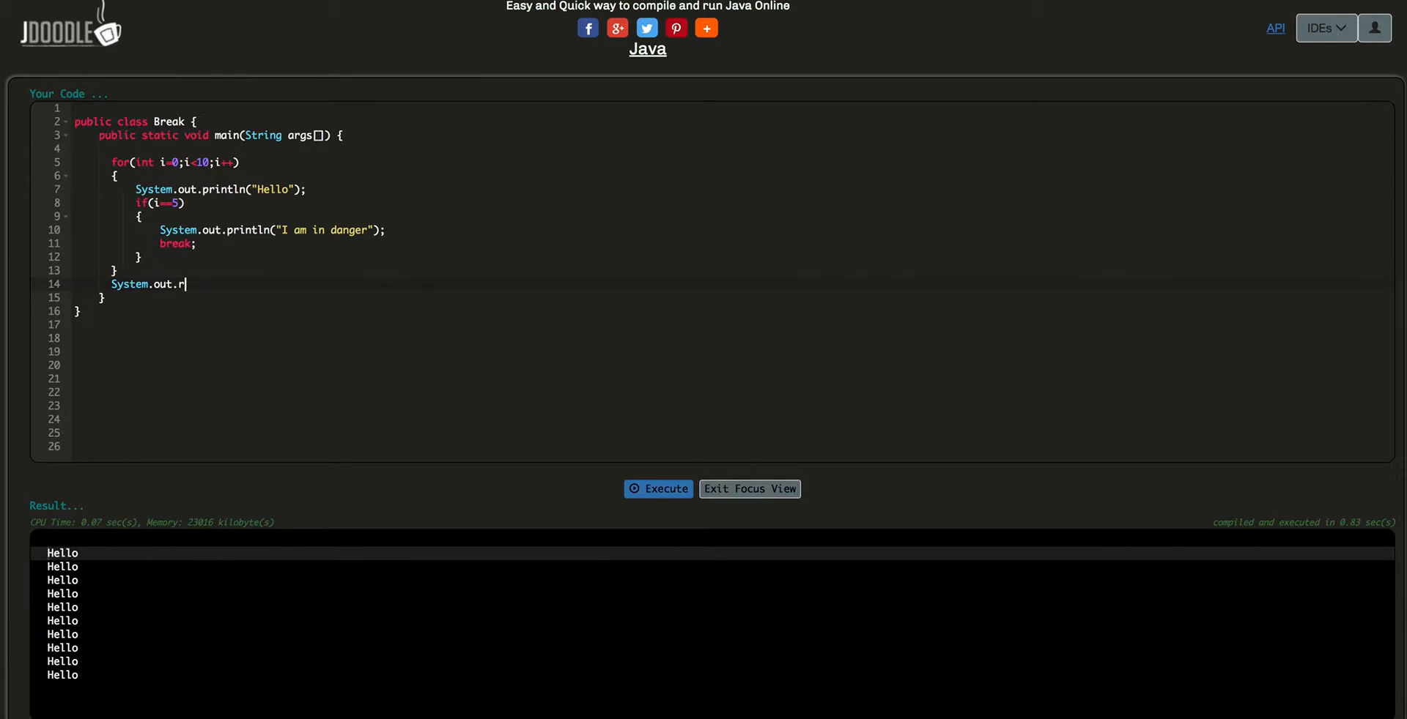
text(println())
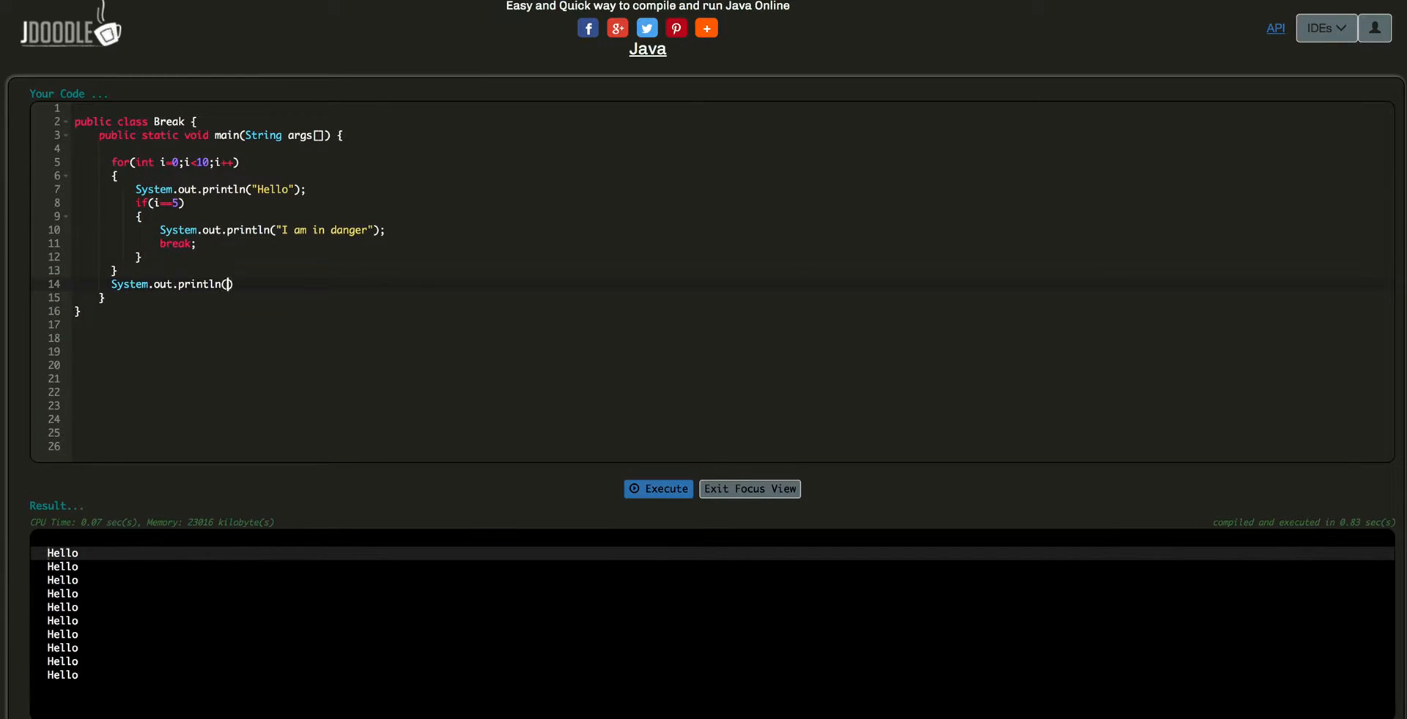
text("I)
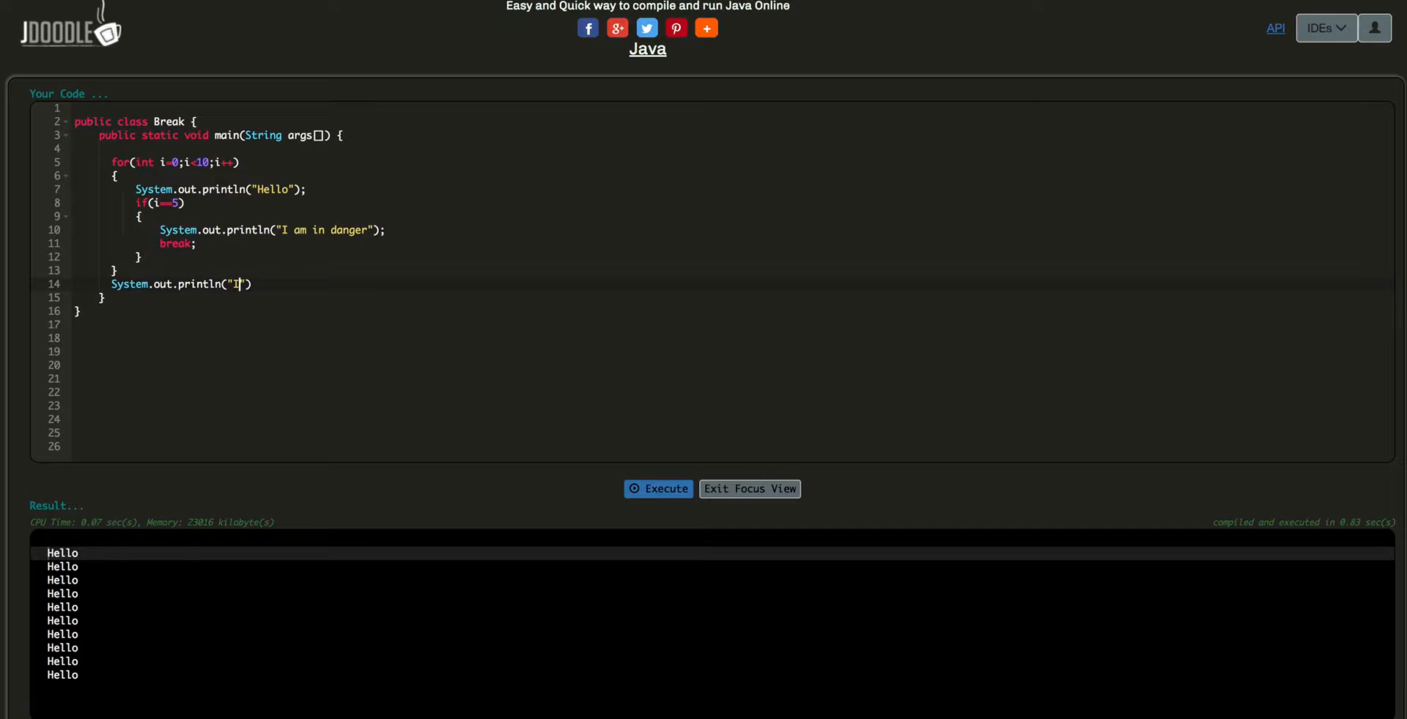
text(got escaped)
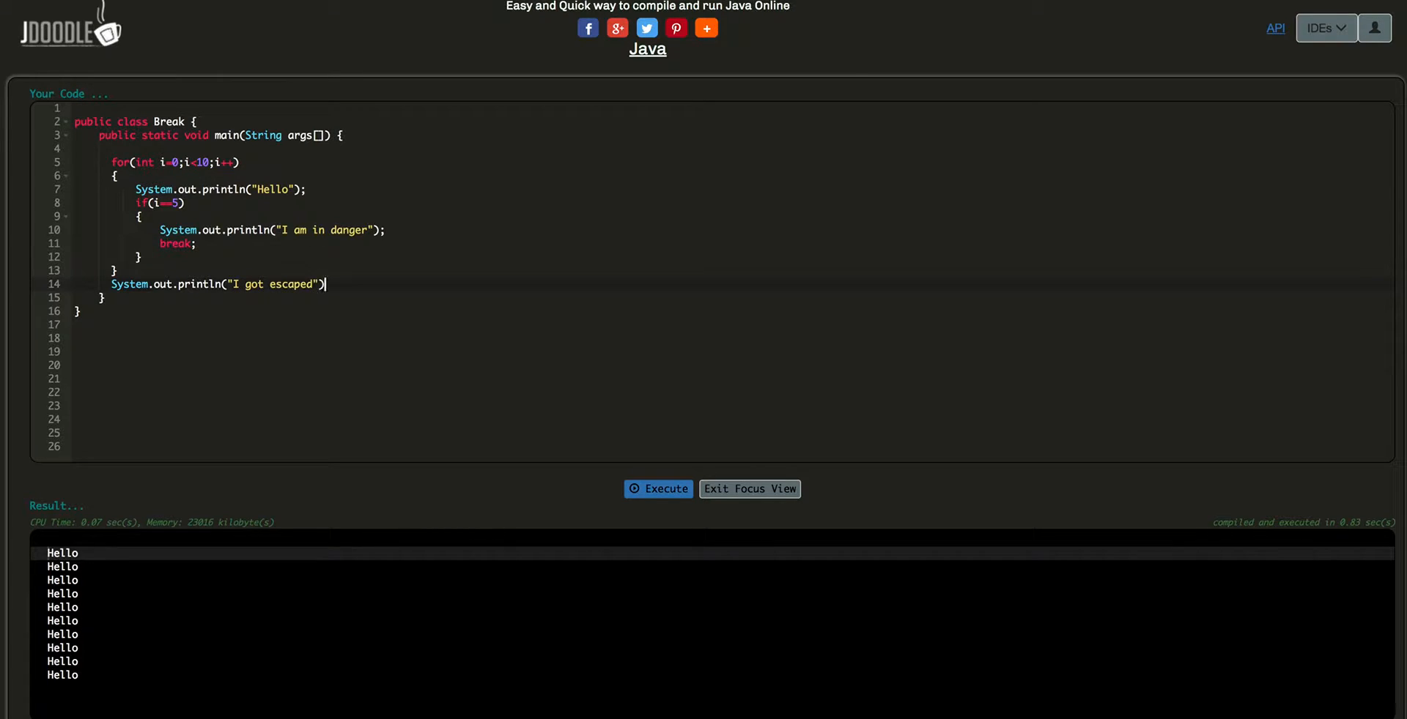
text(;)
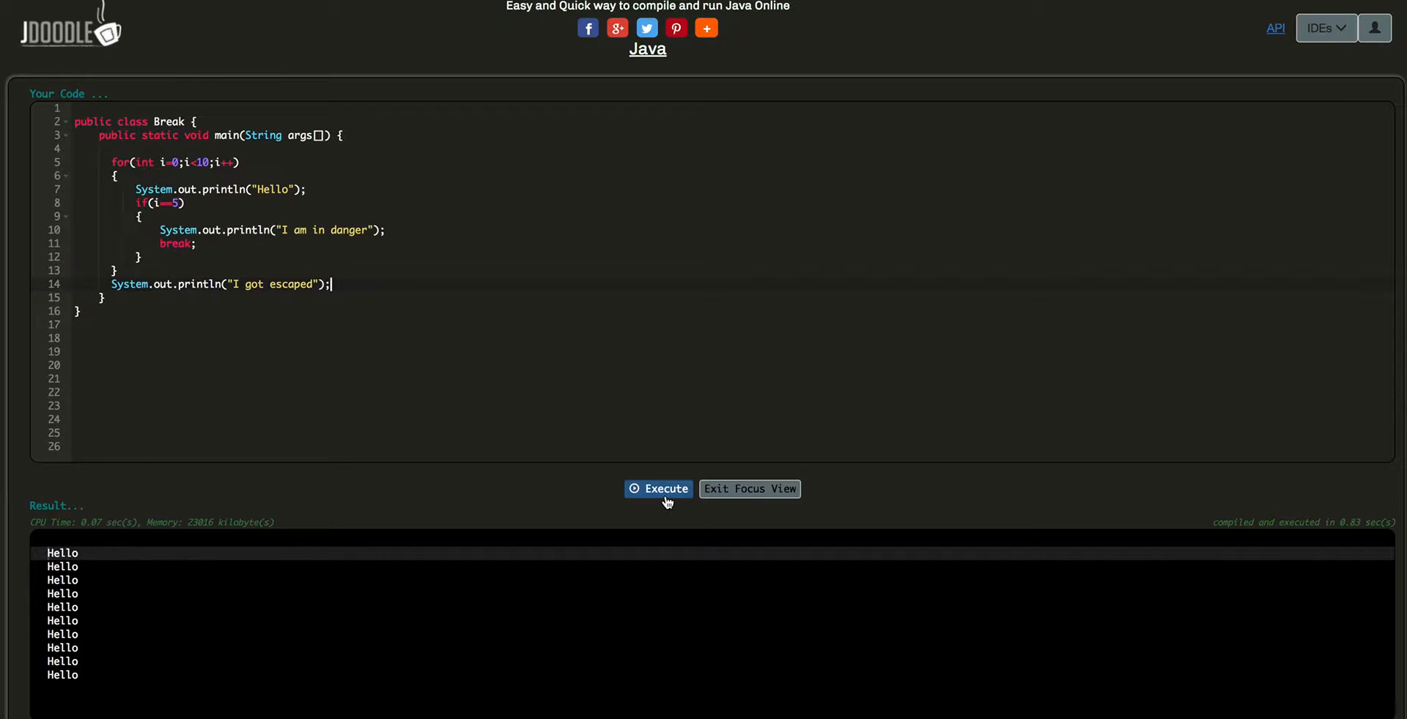
Execute the updated program showing six Hello lines, "I am in danger" and "I got escaped".
click(659, 490)
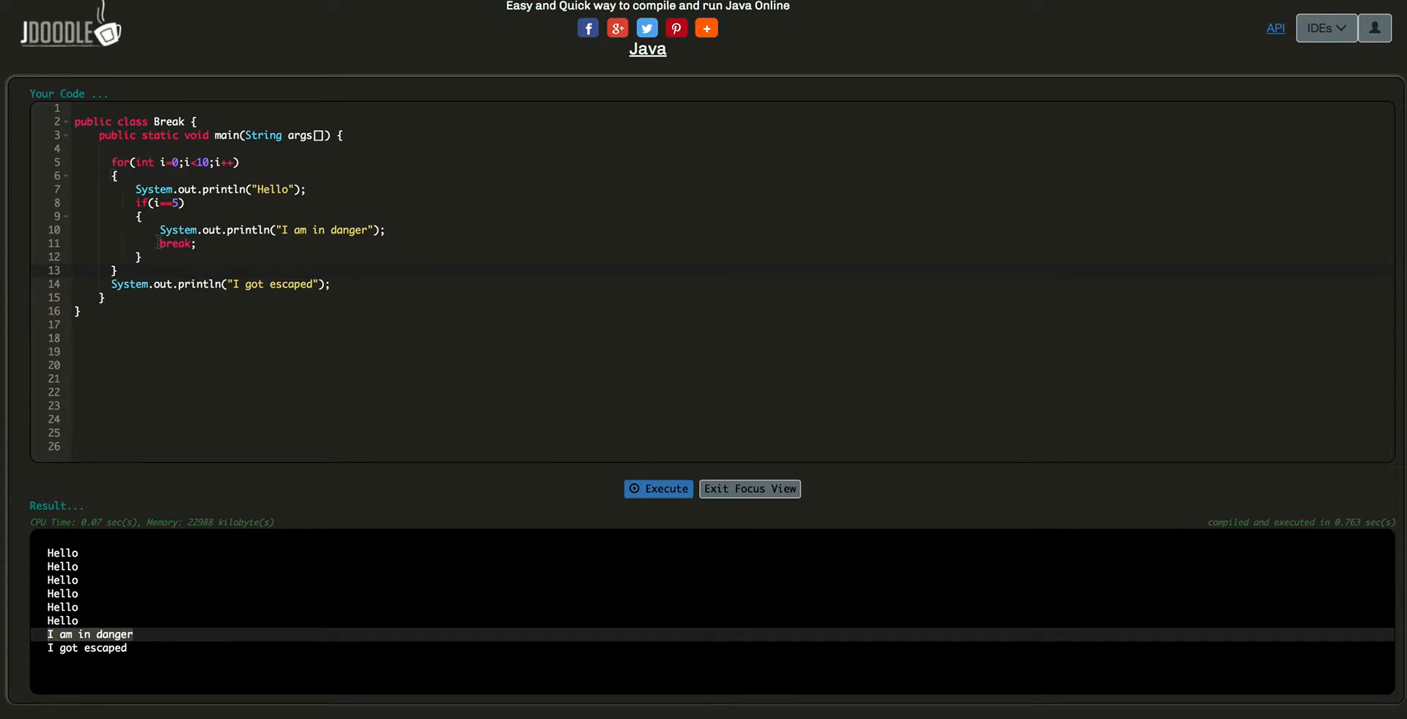
double_click(176, 243)
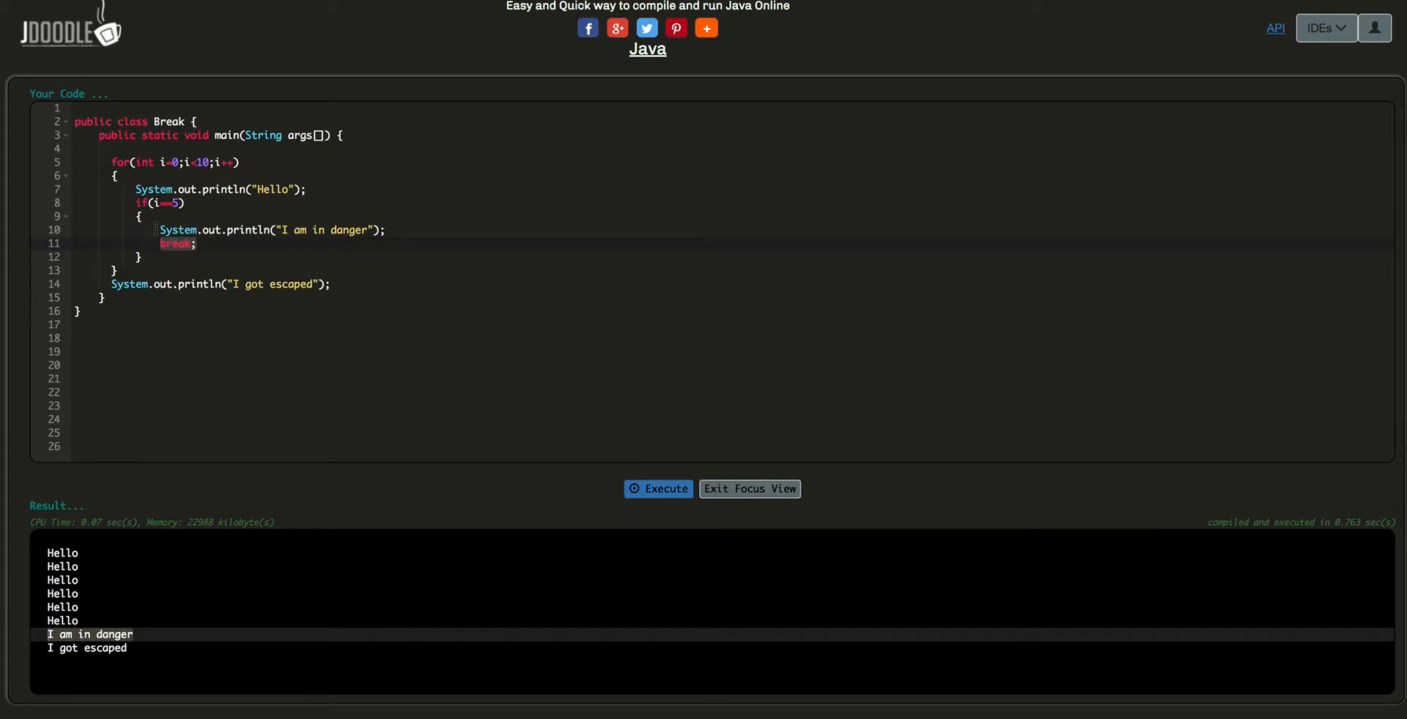